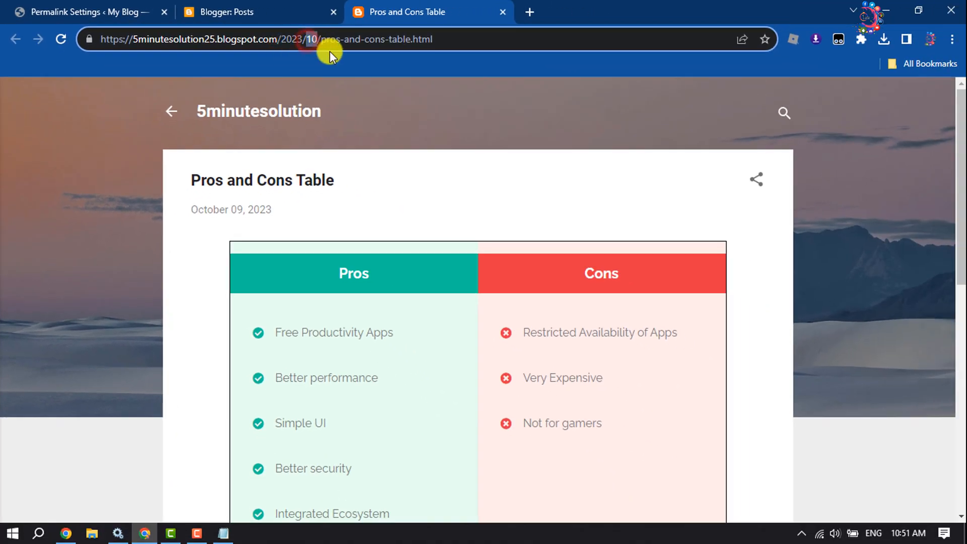
Note the date in the post URL, then go to the blog's Theme settings
double_click(302, 39)
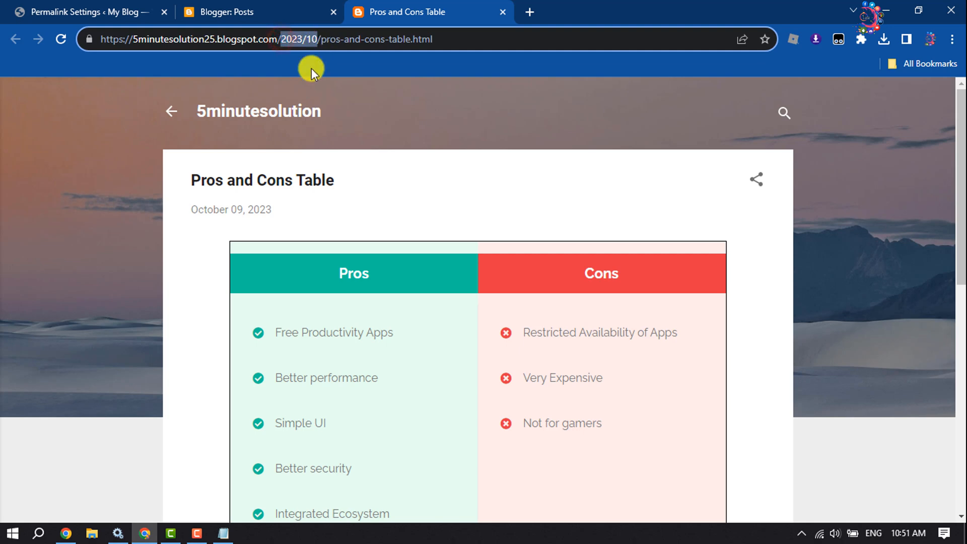
mouse_move(453, 44)
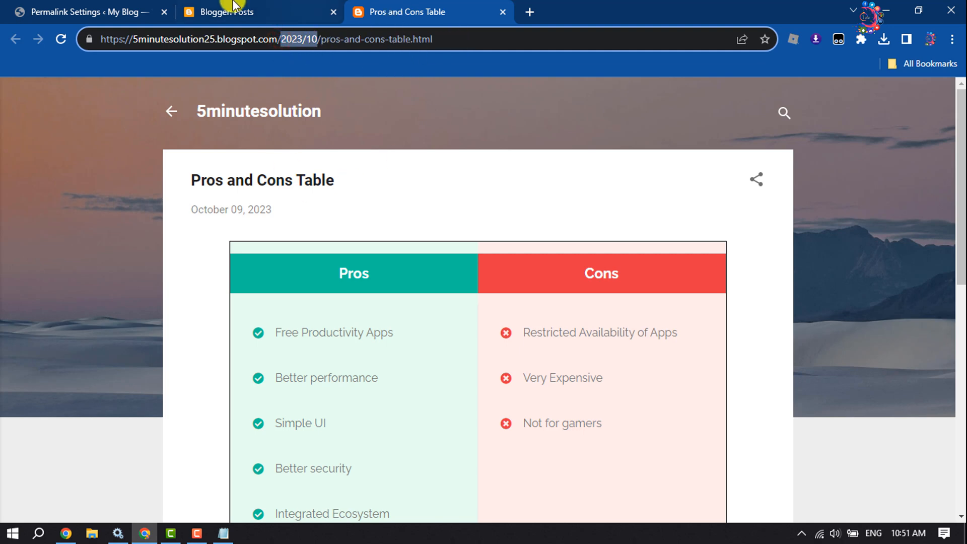
click(235, 12)
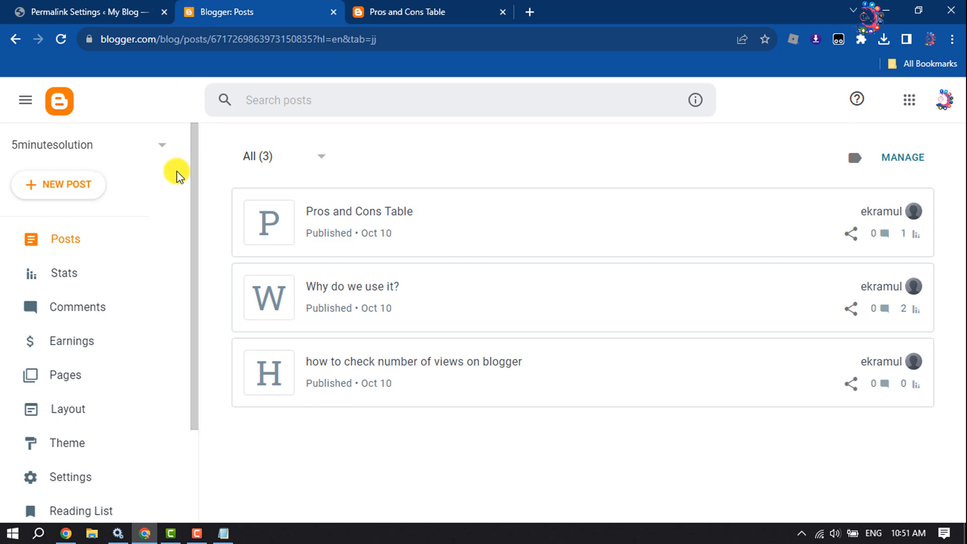
click(59, 443)
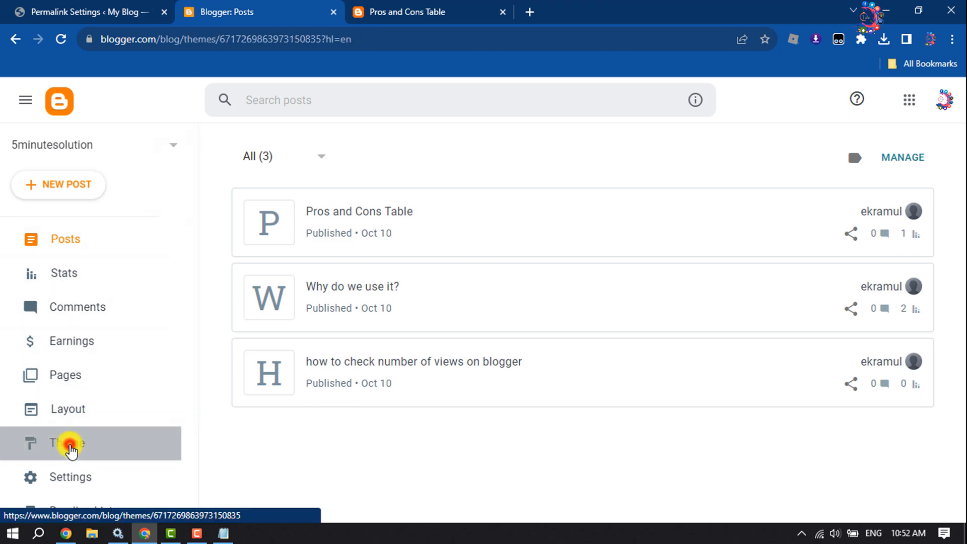
click(67, 443)
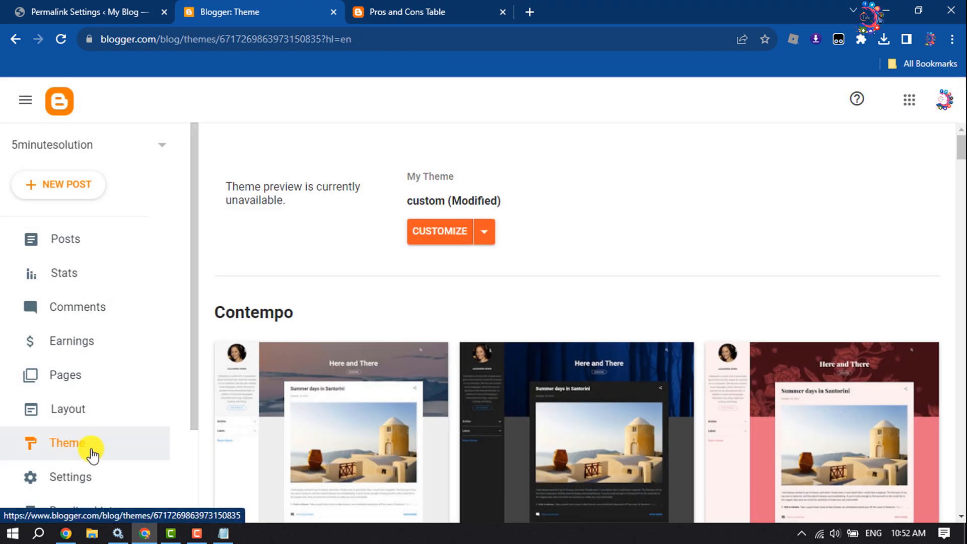
mouse_move(412, 303)
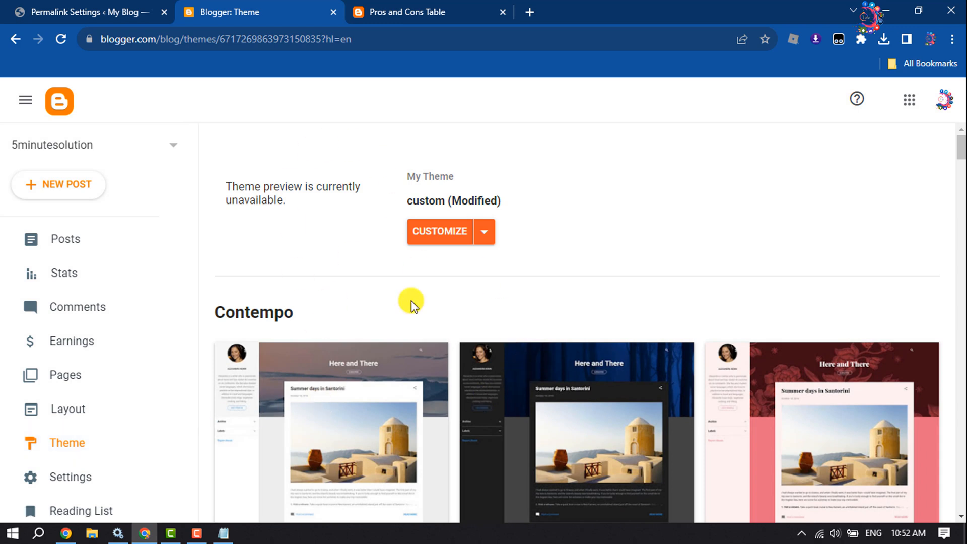
mouse_move(361, 323)
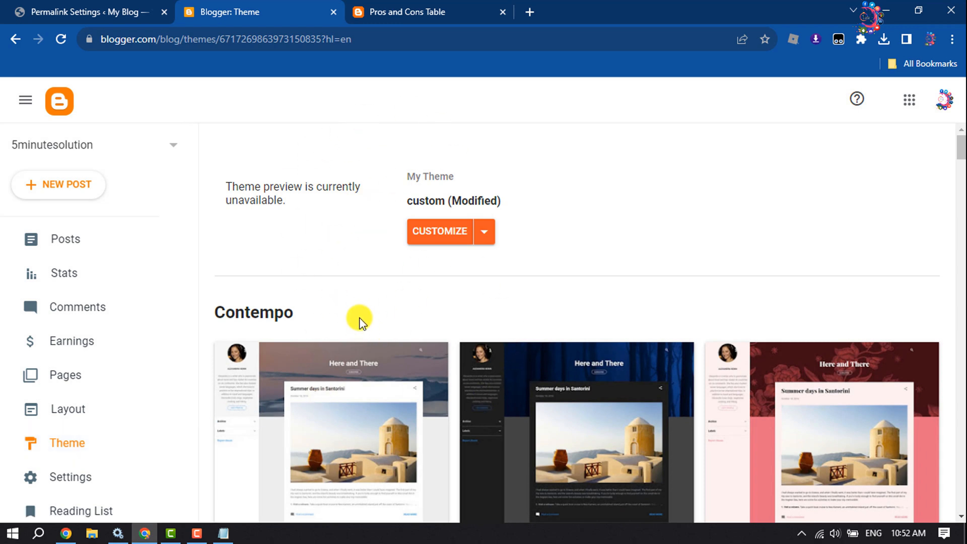
mouse_move(486, 232)
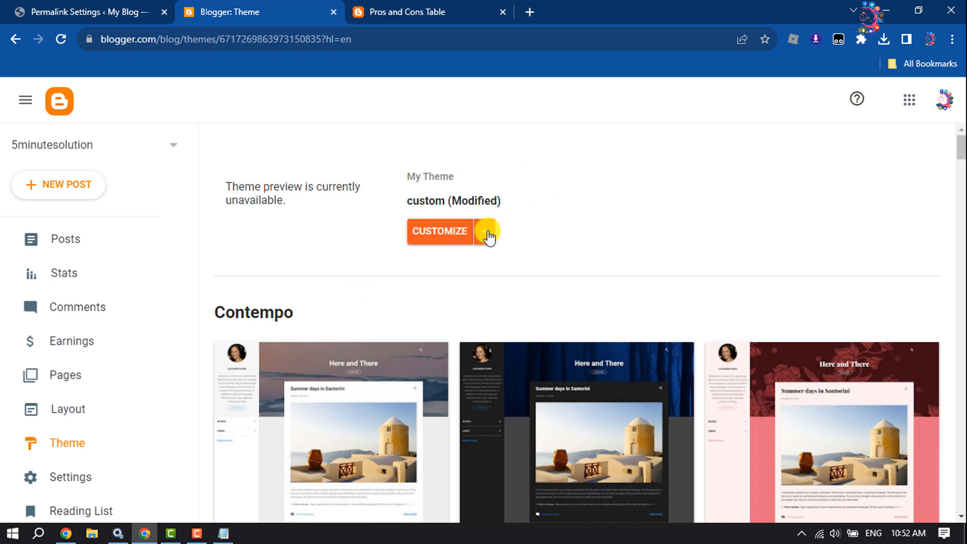
Expand and collapse the Customize options of the current Modified theme
click(487, 232)
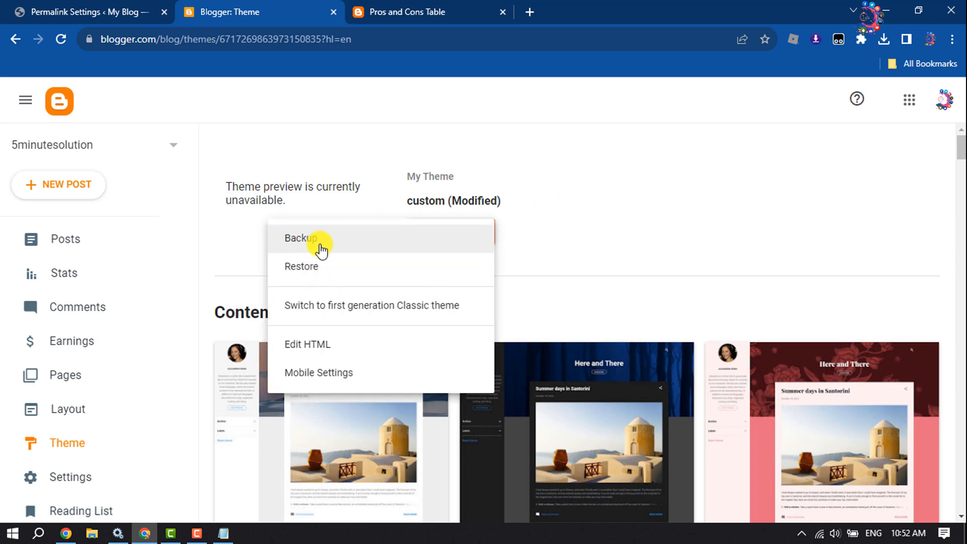
click(485, 232)
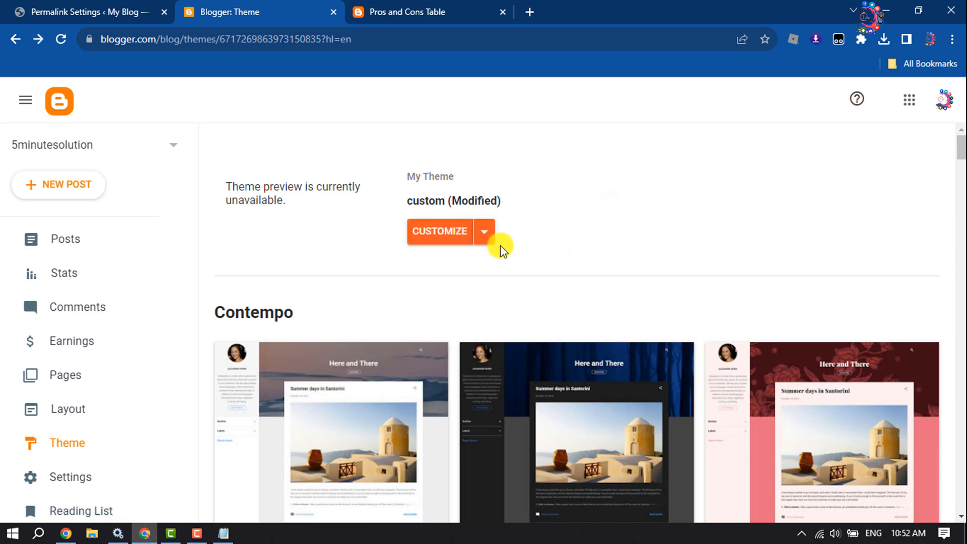
Choose Edit HTML and insert blank lines right after the opening head tag
click(484, 231)
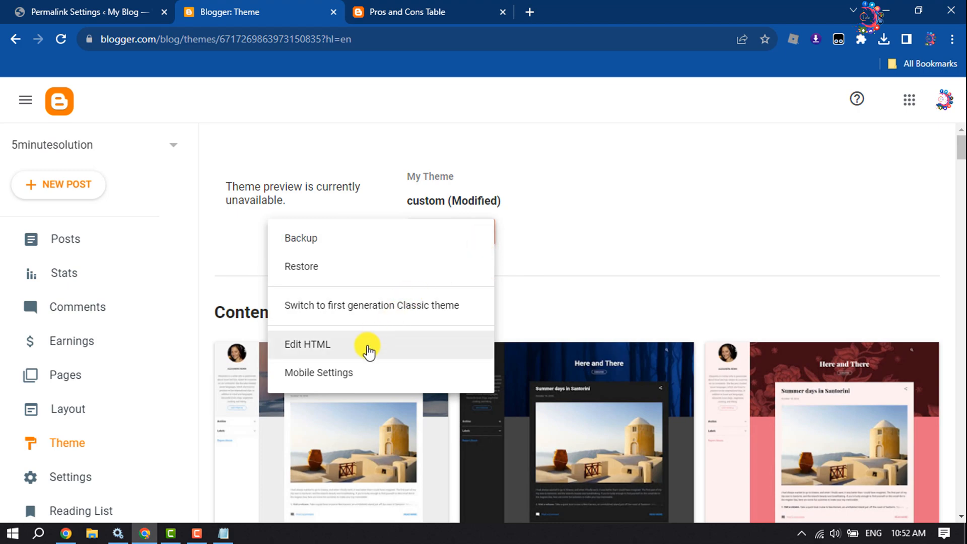
click(307, 345)
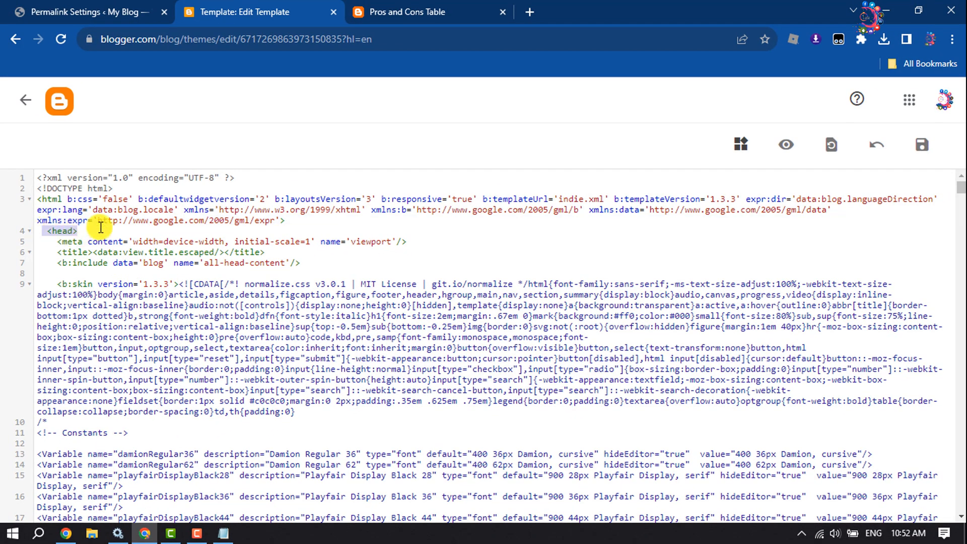
key(Enter)
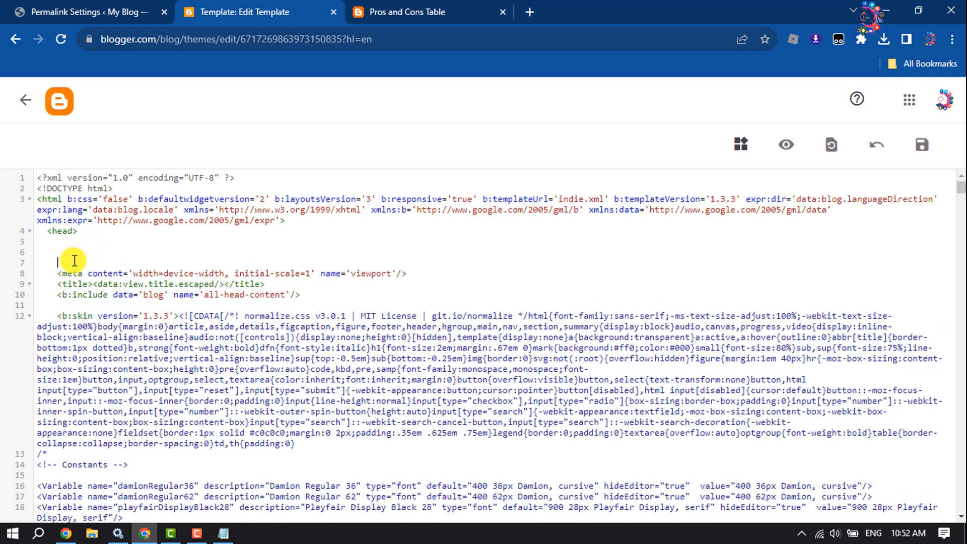
Paste the BloggerJS script on the new line and save the theme
click(224, 533)
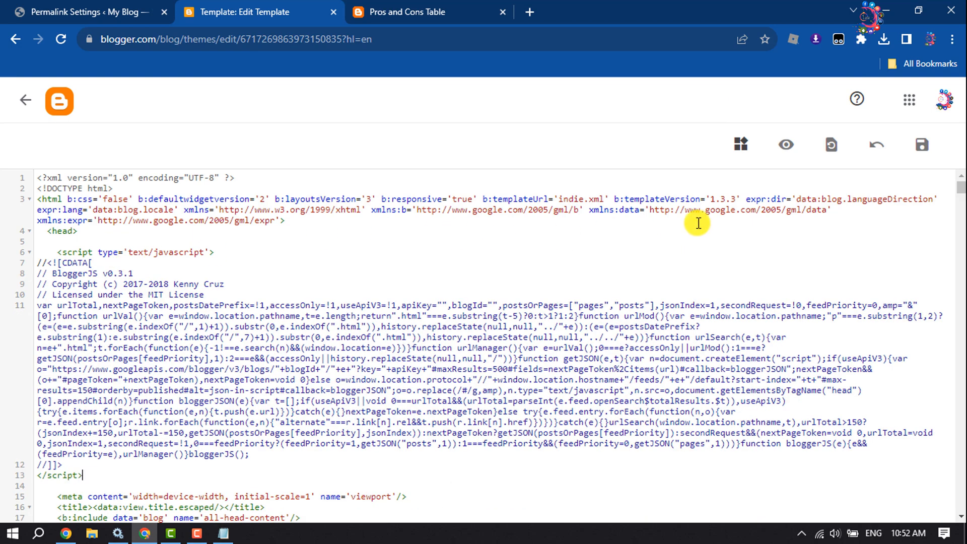
click(921, 144)
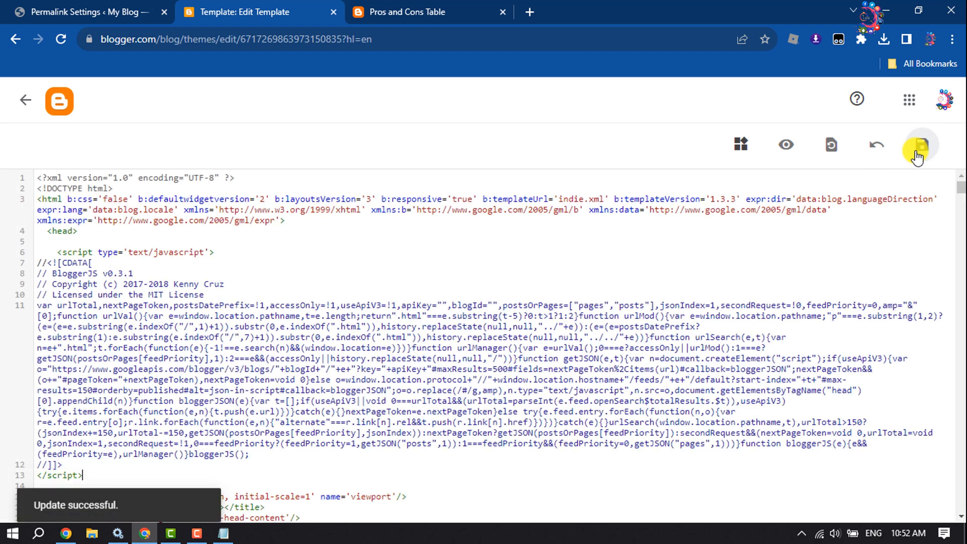
click(919, 144)
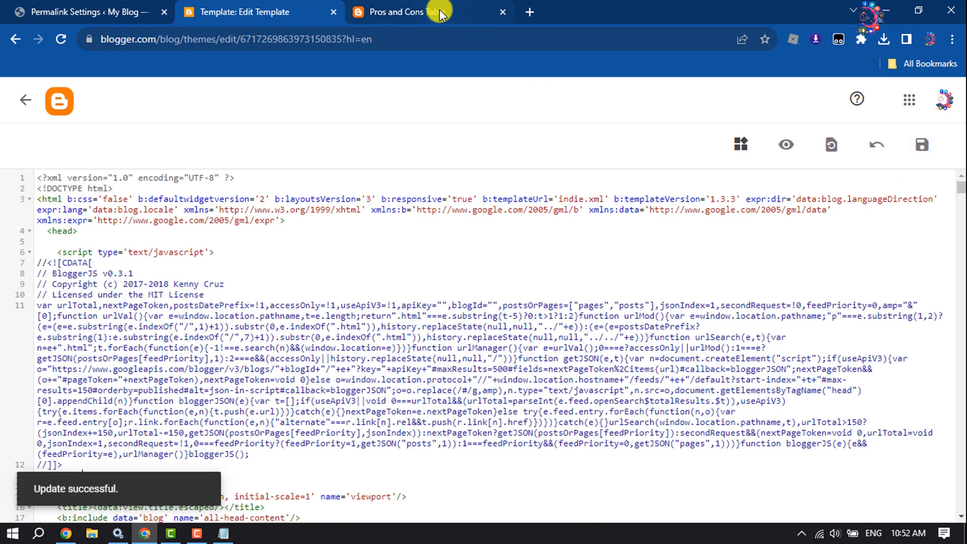
Return to the posts dashboard, confirming Leave on the prompt
click(400, 12)
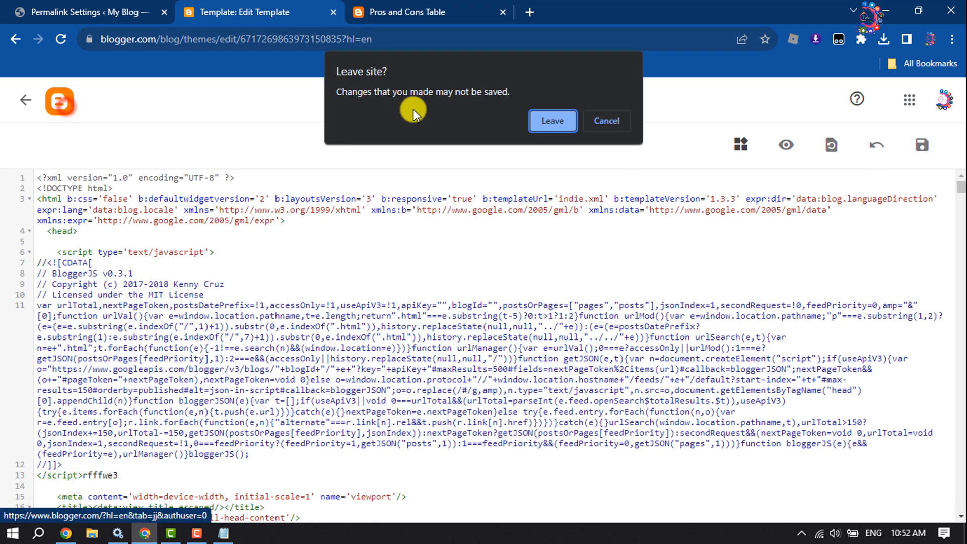
click(552, 121)
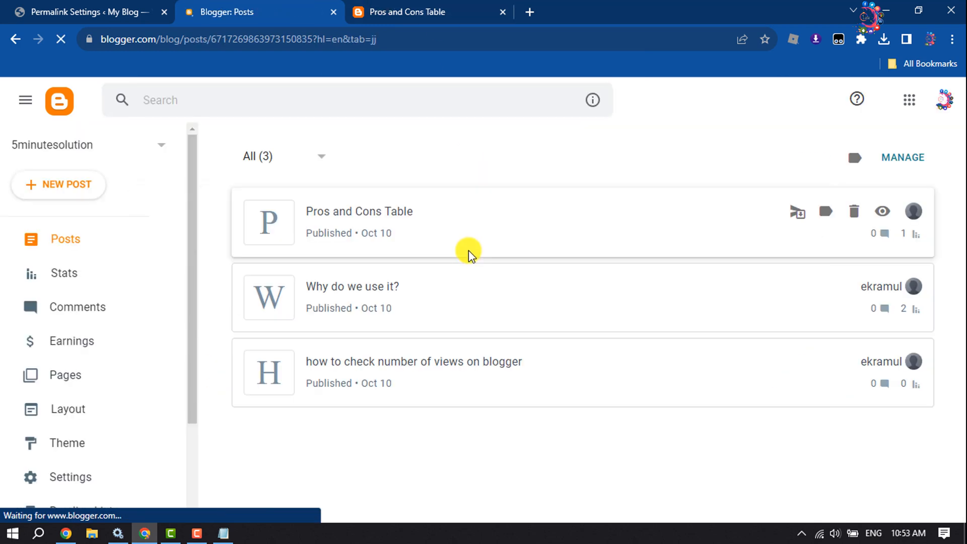